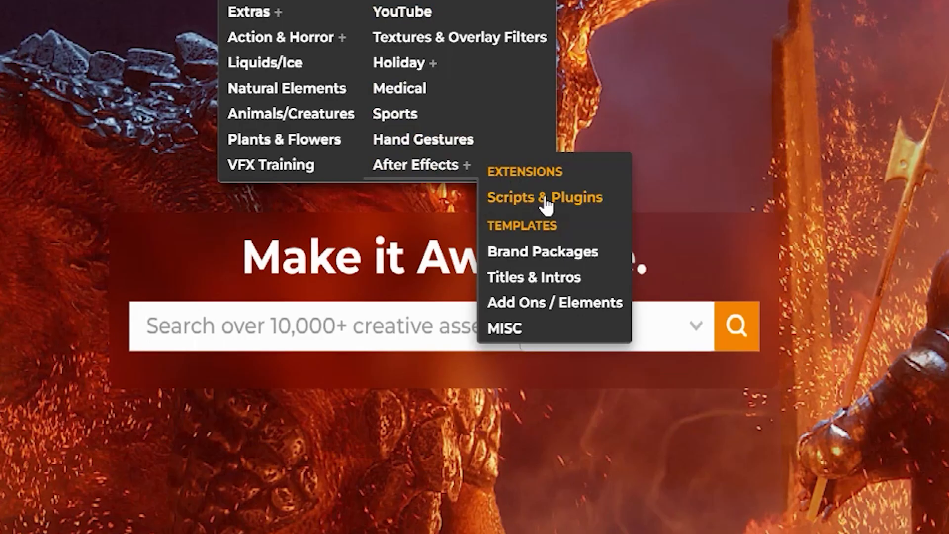
Go to the free After Effects Scripts & Plugins collection page
click(543, 198)
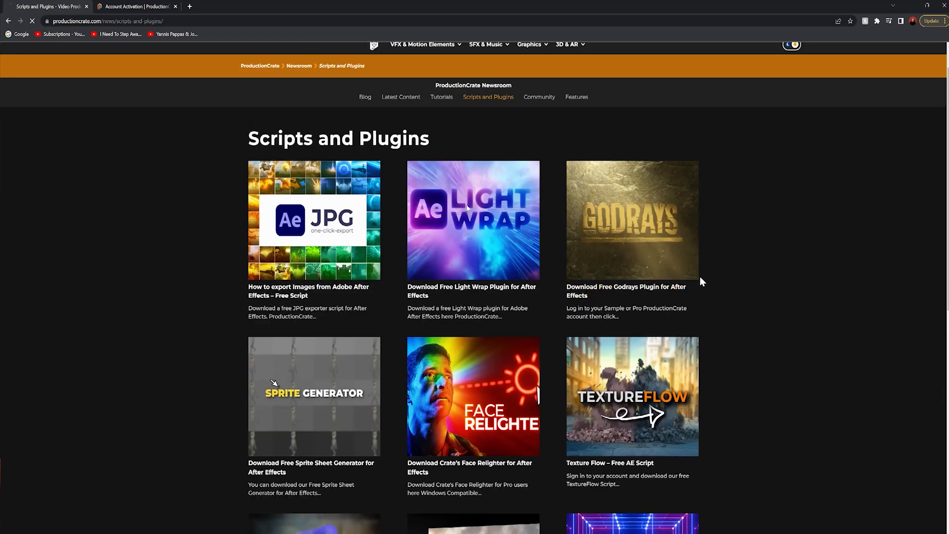
Open the 'Download Free Light Wrap Plugin for After Effects' article and view its introduction
click(473, 220)
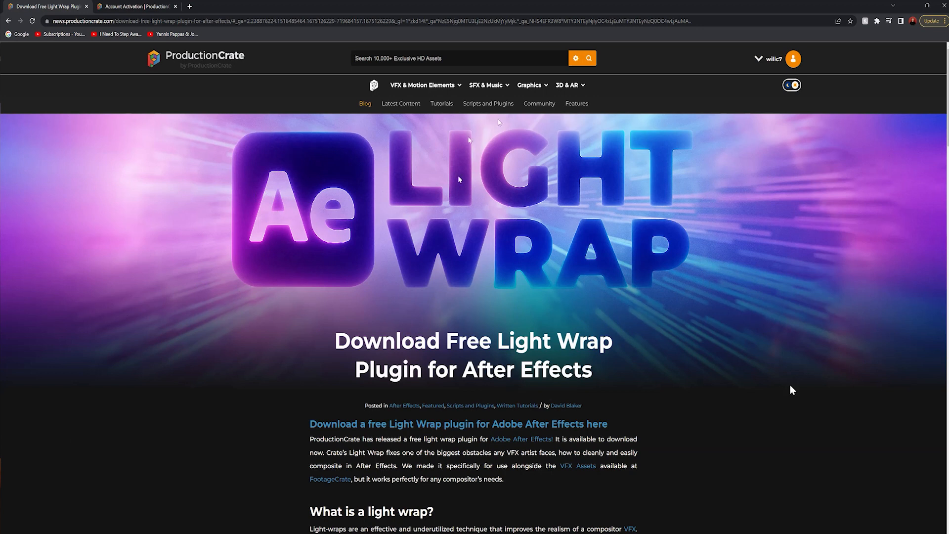
scroll(down, 3)
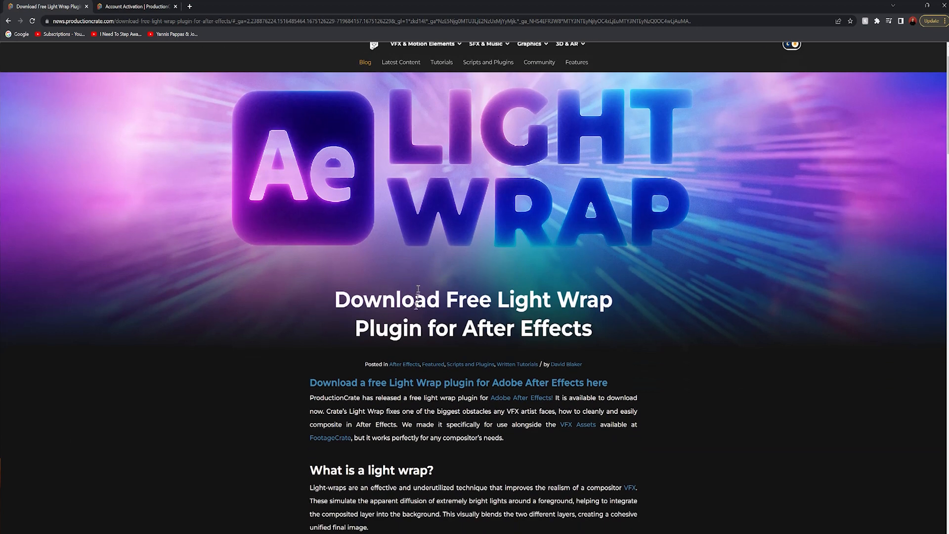